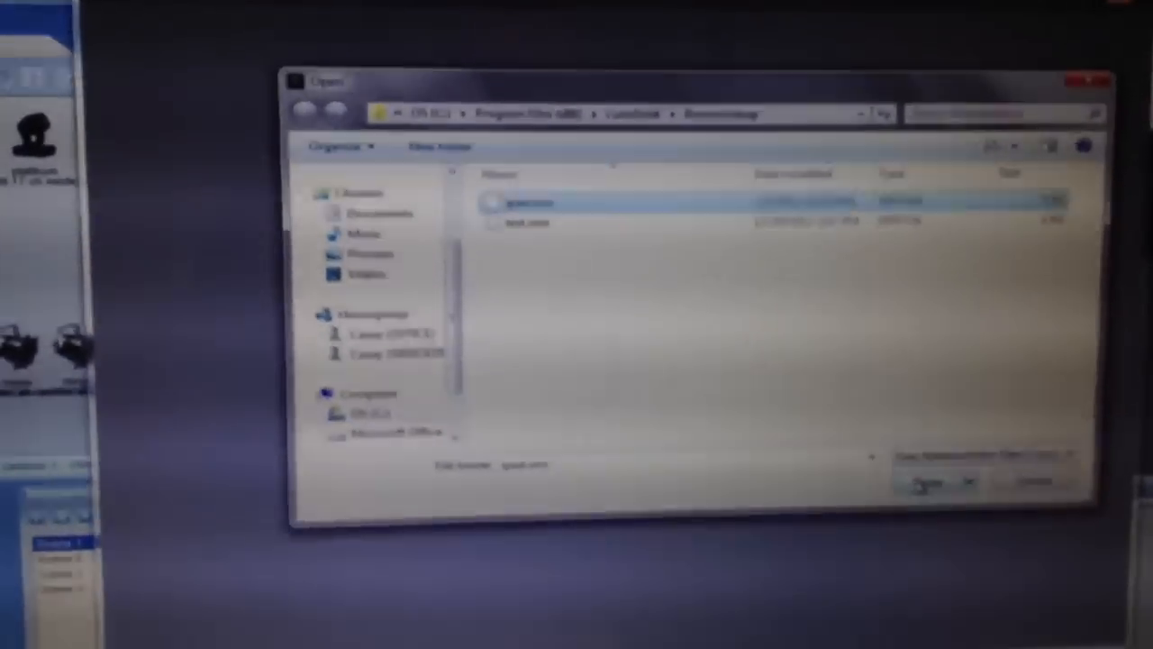
- Load the iPad remote setup file from the RemoteSetup folder
{"action": "left_click", "coordinate": [922, 479]}
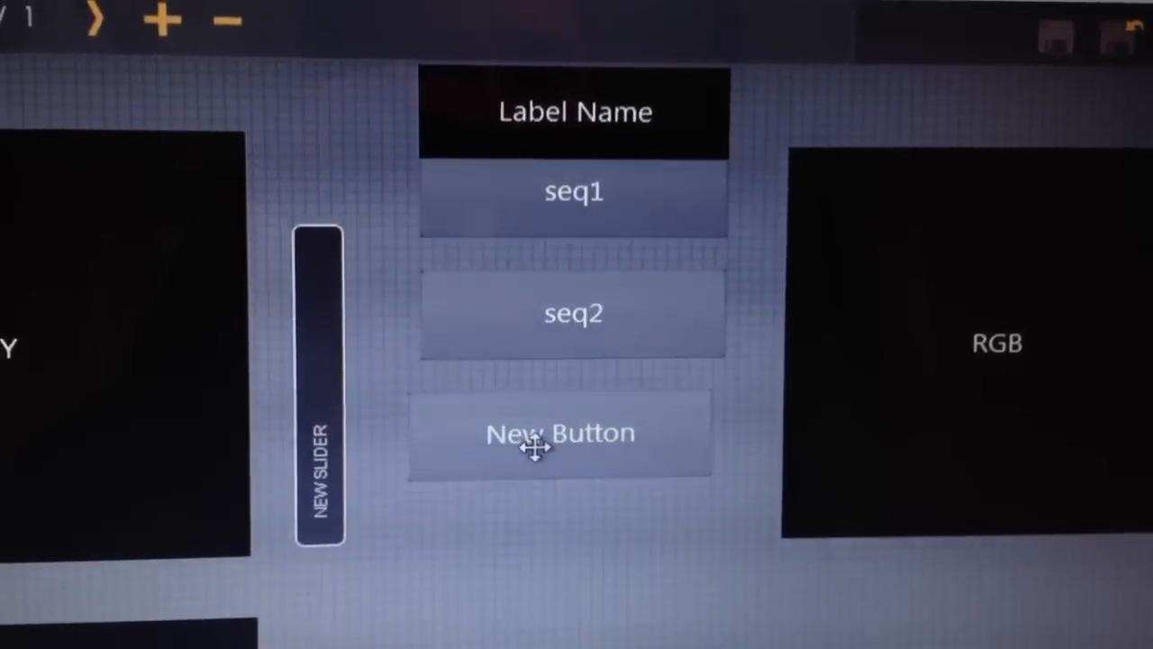
- Bring up the context options for the New Button below seq2
{"action": "right_click", "coordinate": [539, 447]}
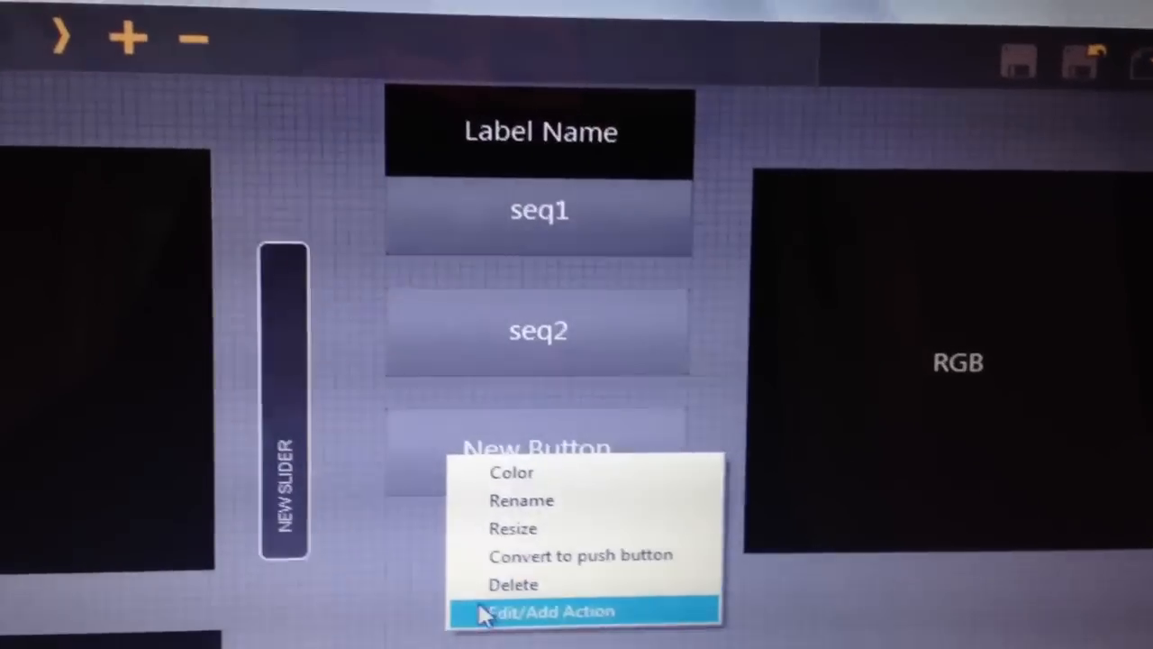
- Rename the new button to 'seq3 blue' via Edit/Add Action and confirm
{"action": "left_click", "coordinate": [549, 613]}
{"action": "type", "text": "seq3 blue"}
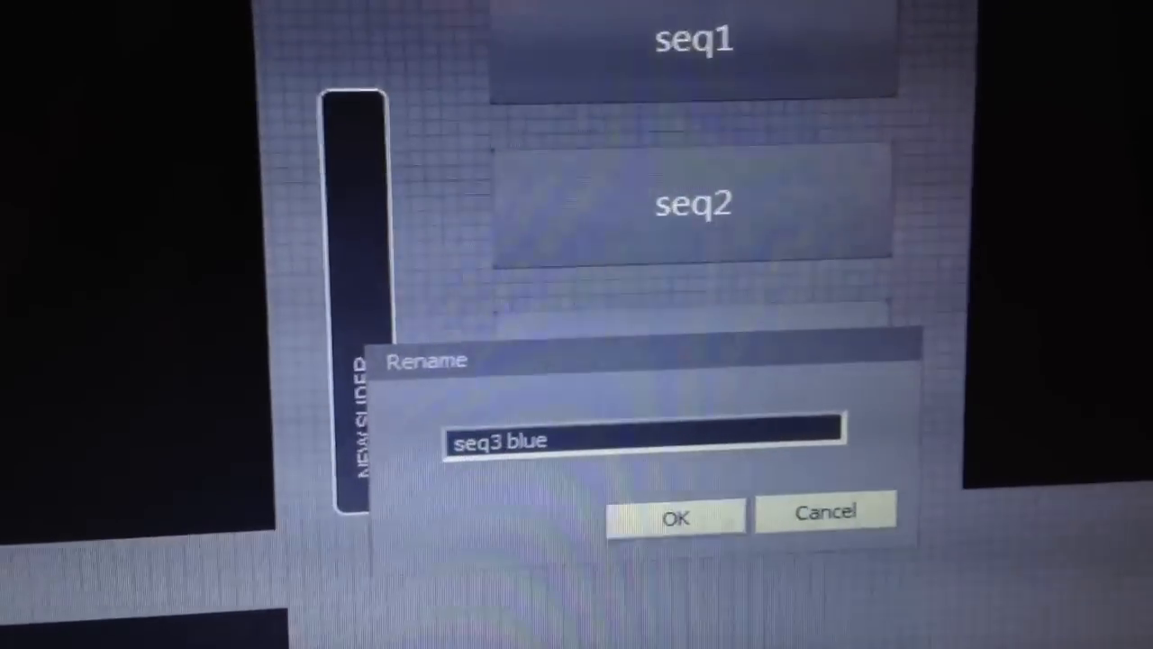
{"action": "left_click", "coordinate": [681, 513]}
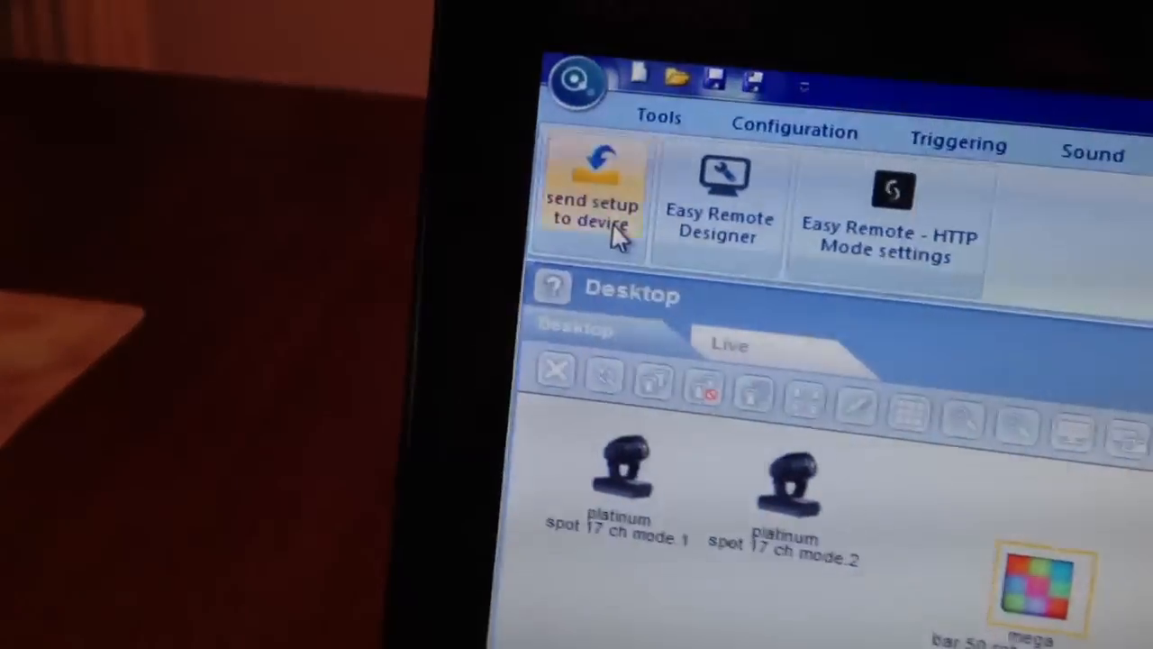
- Send the ipad.srm setup to the device so the iPad shows seq3 blue
{"action": "left_click", "coordinate": [594, 189]}
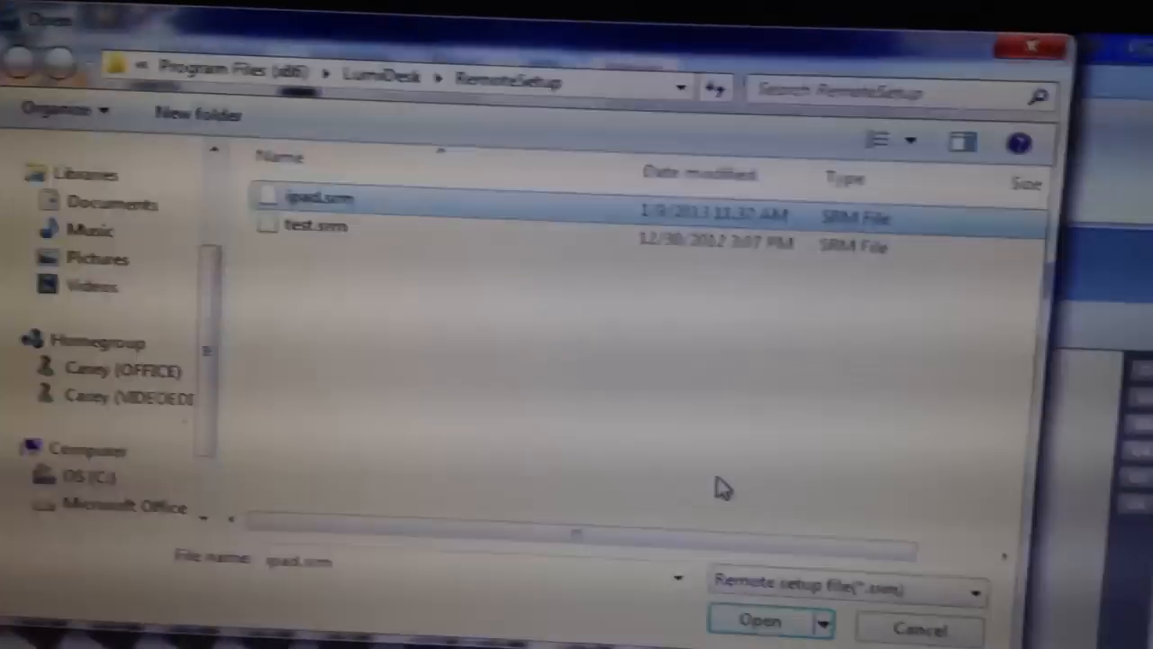
{"action": "left_click", "coordinate": [760, 620]}
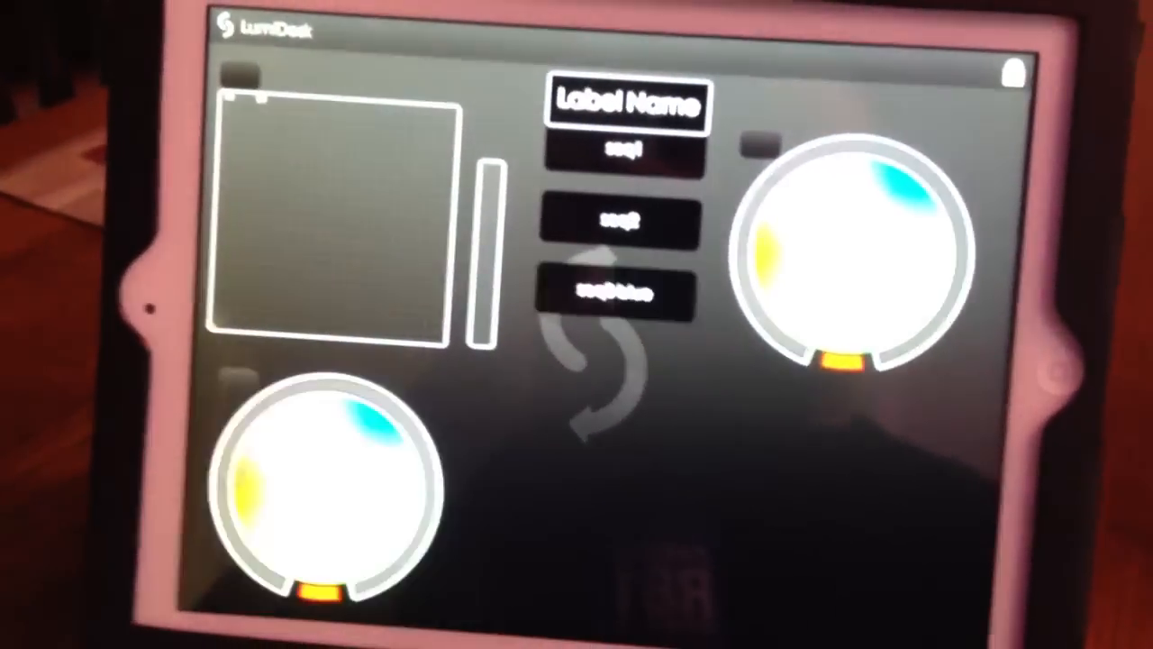